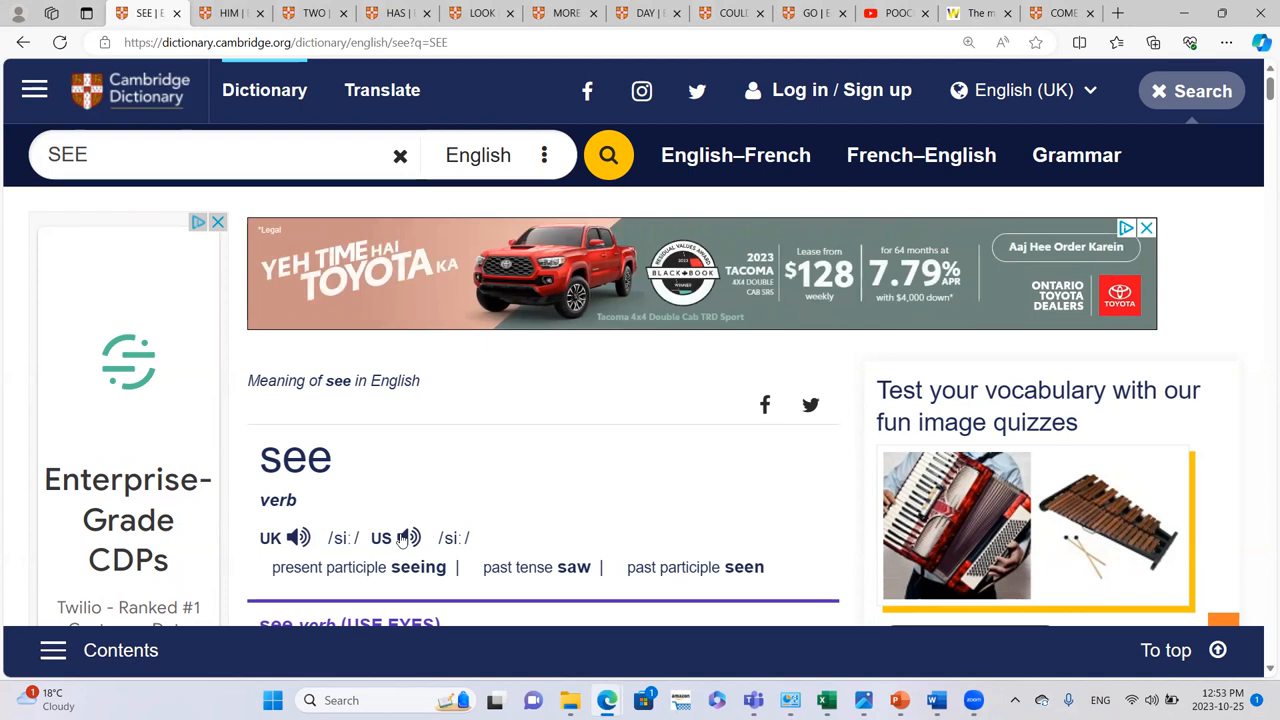
mouse_move(178, 64)
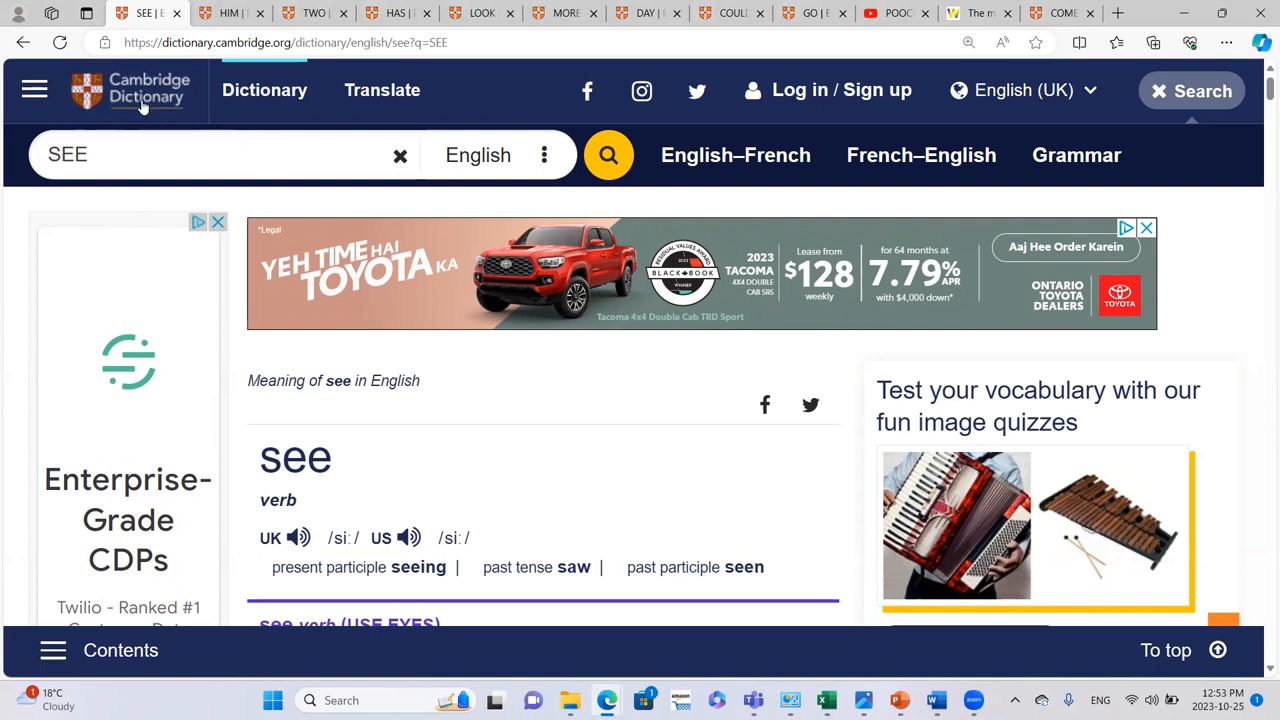
mouse_move(130, 90)
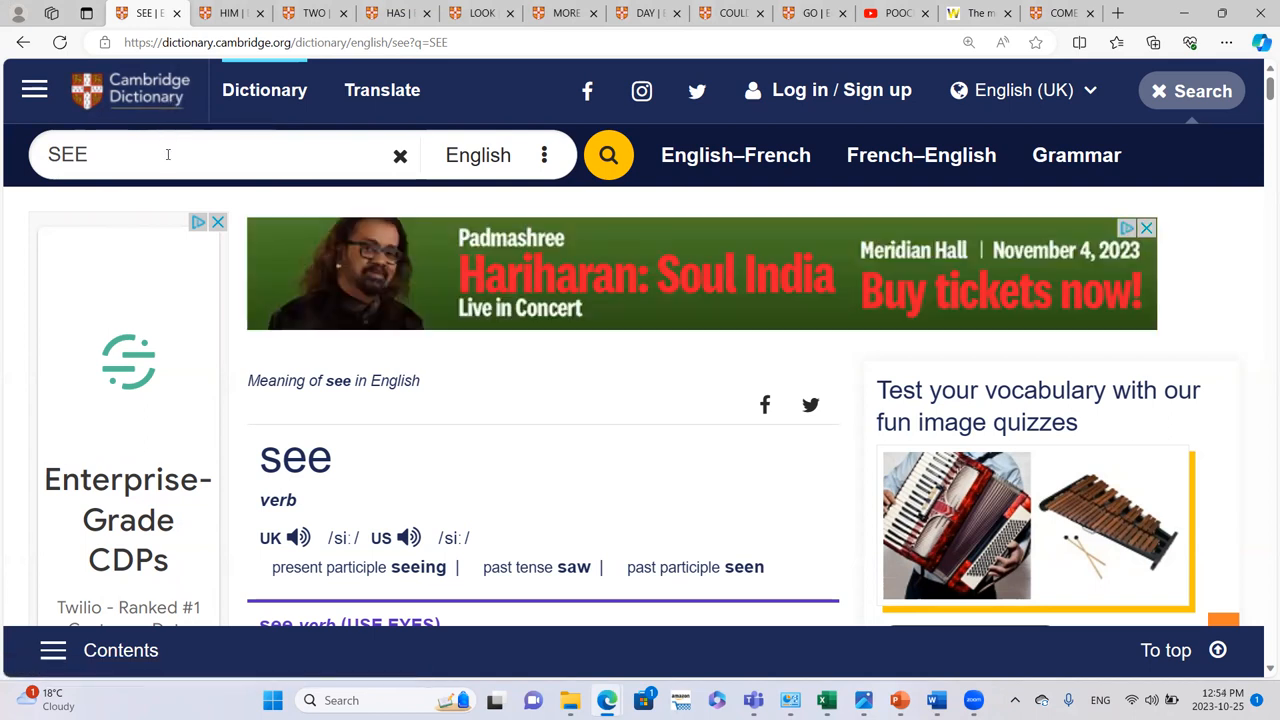
mouse_move(268, 544)
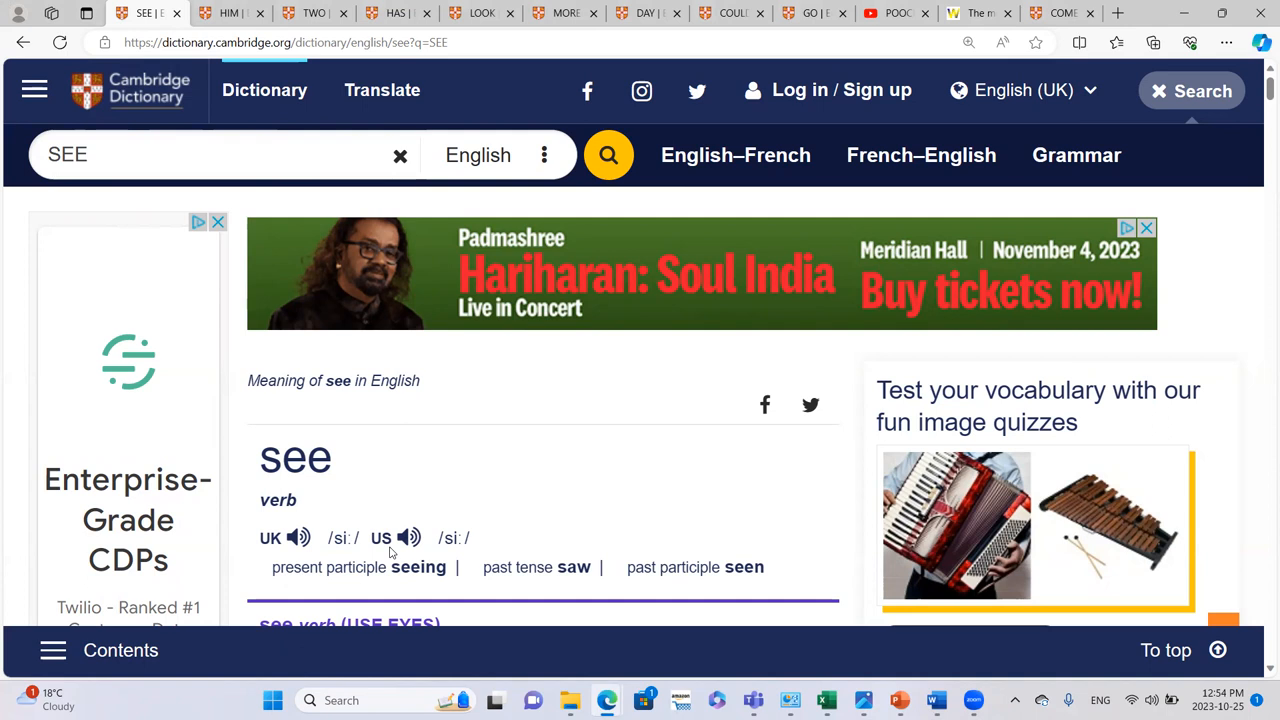
mouse_move(406, 538)
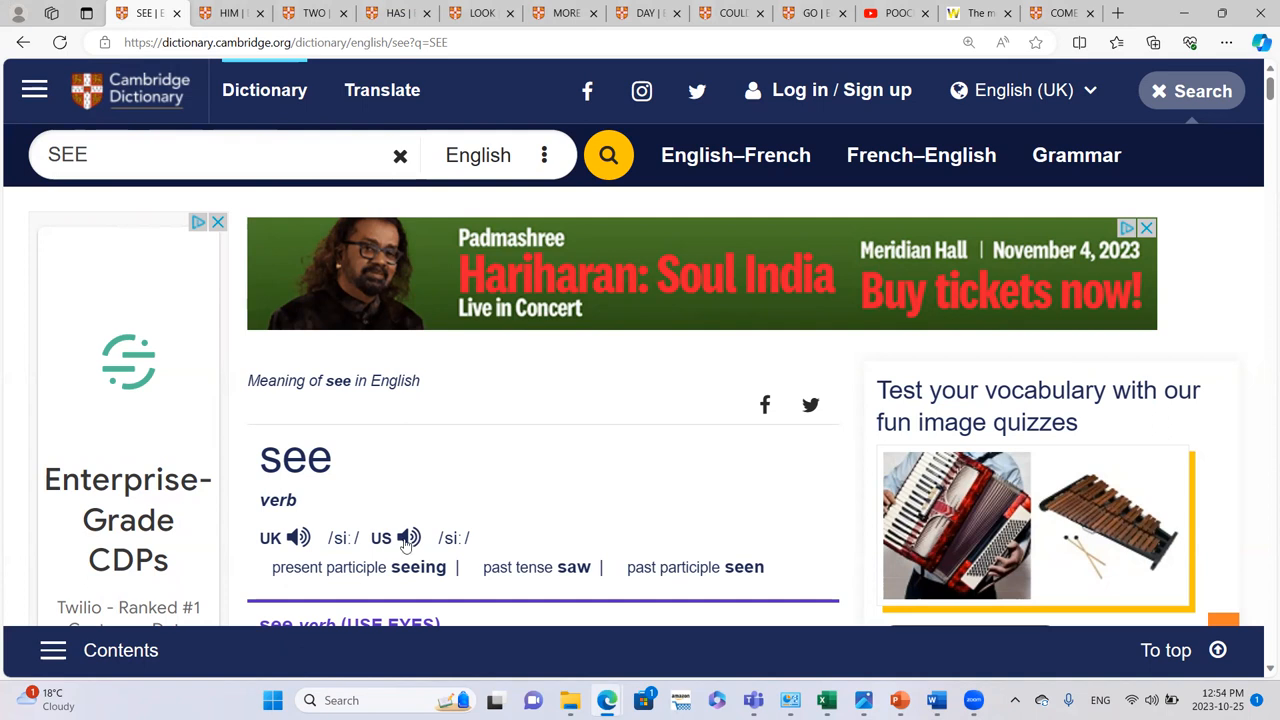
mouse_move(408, 538)
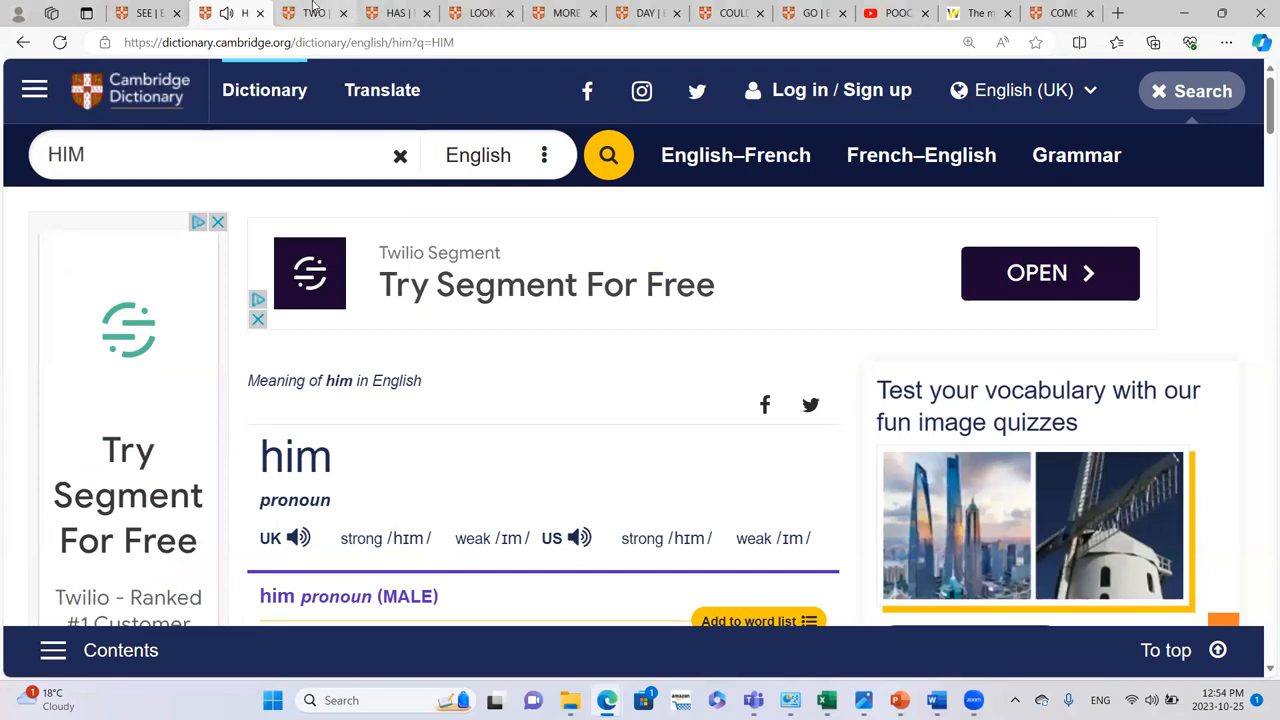
Step: View the entry for two, then the entry for has with its US pronunciation played
left_click(316, 12)
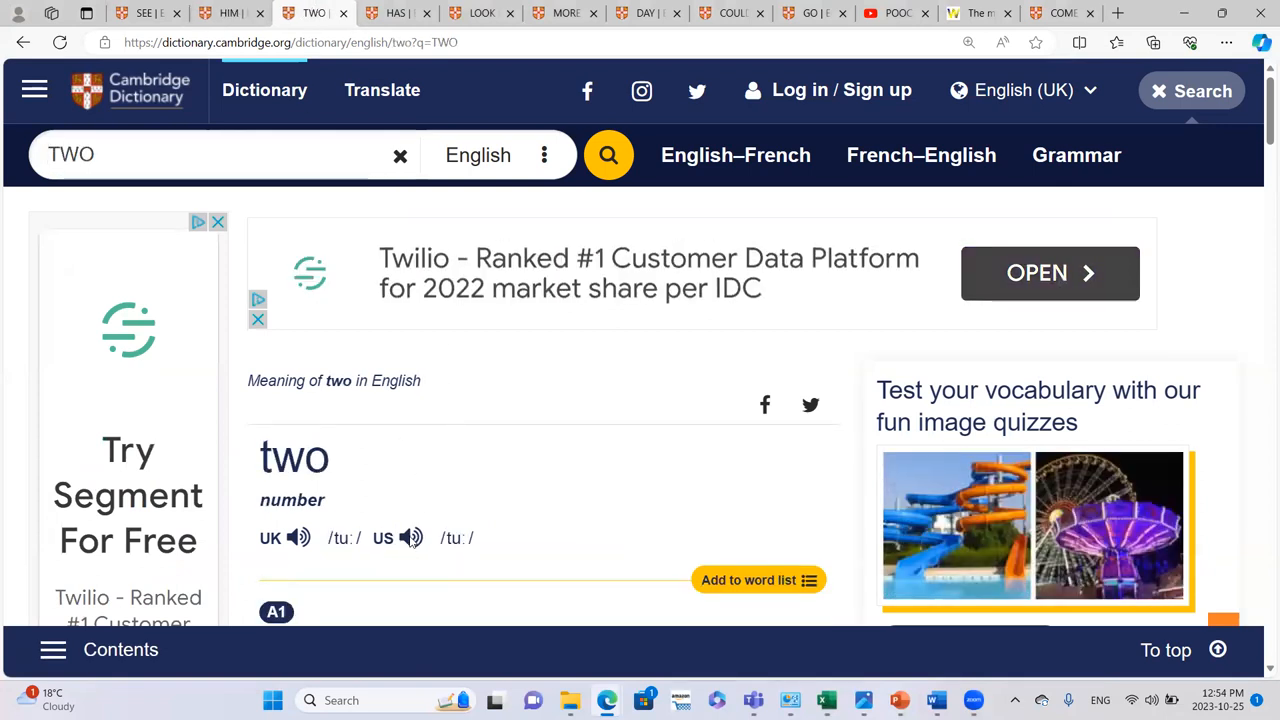
left_click(410, 536)
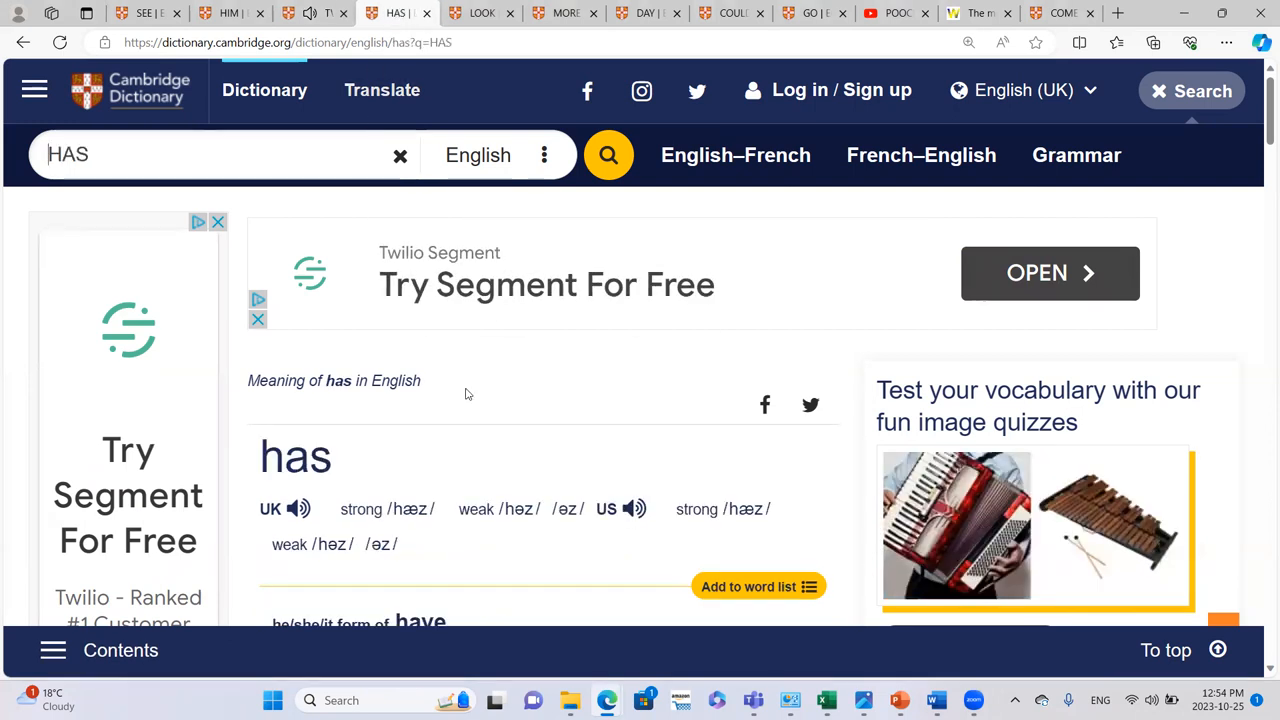
left_click(634, 510)
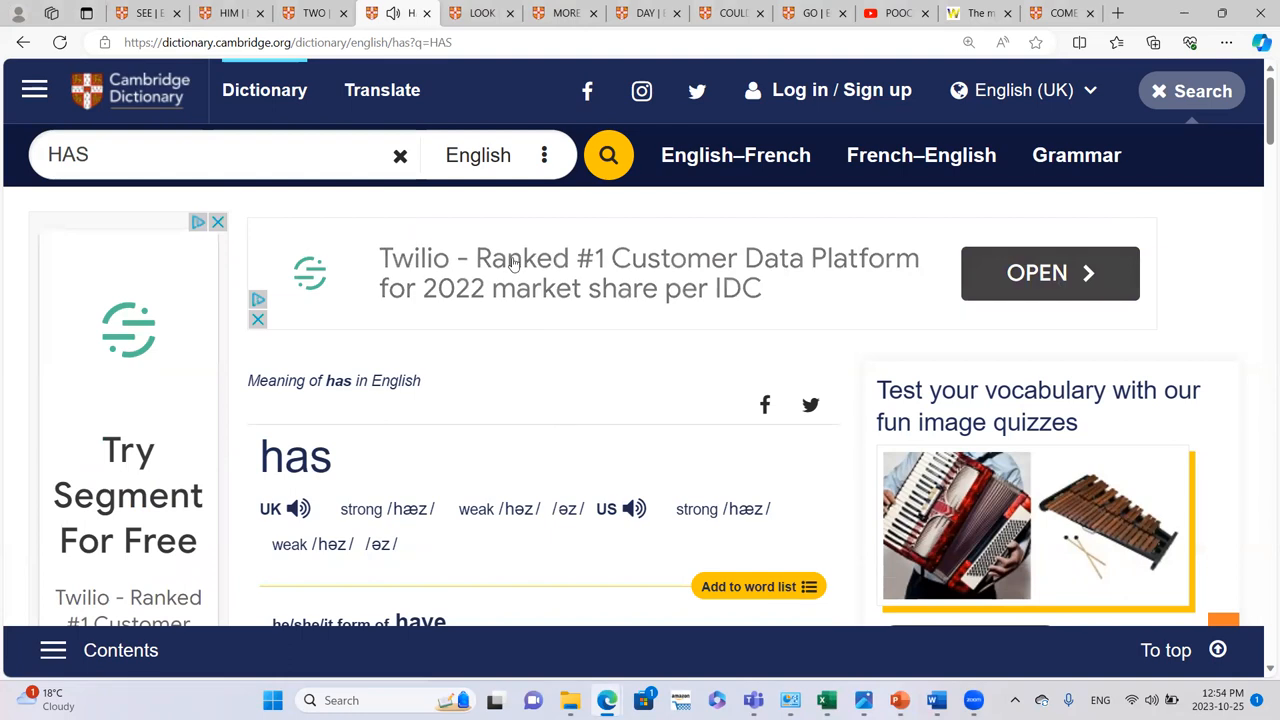
Step: View the entry for more and hear its US pronunciation
left_click(482, 12)
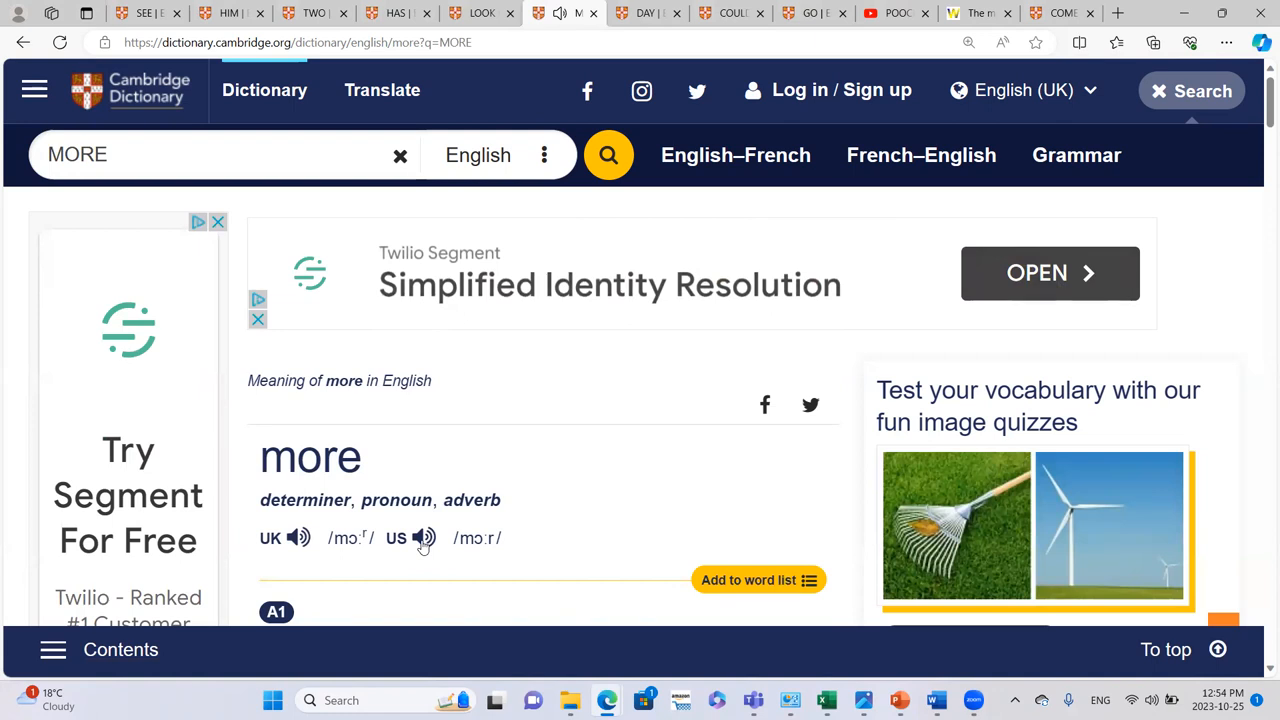
left_click(648, 12)
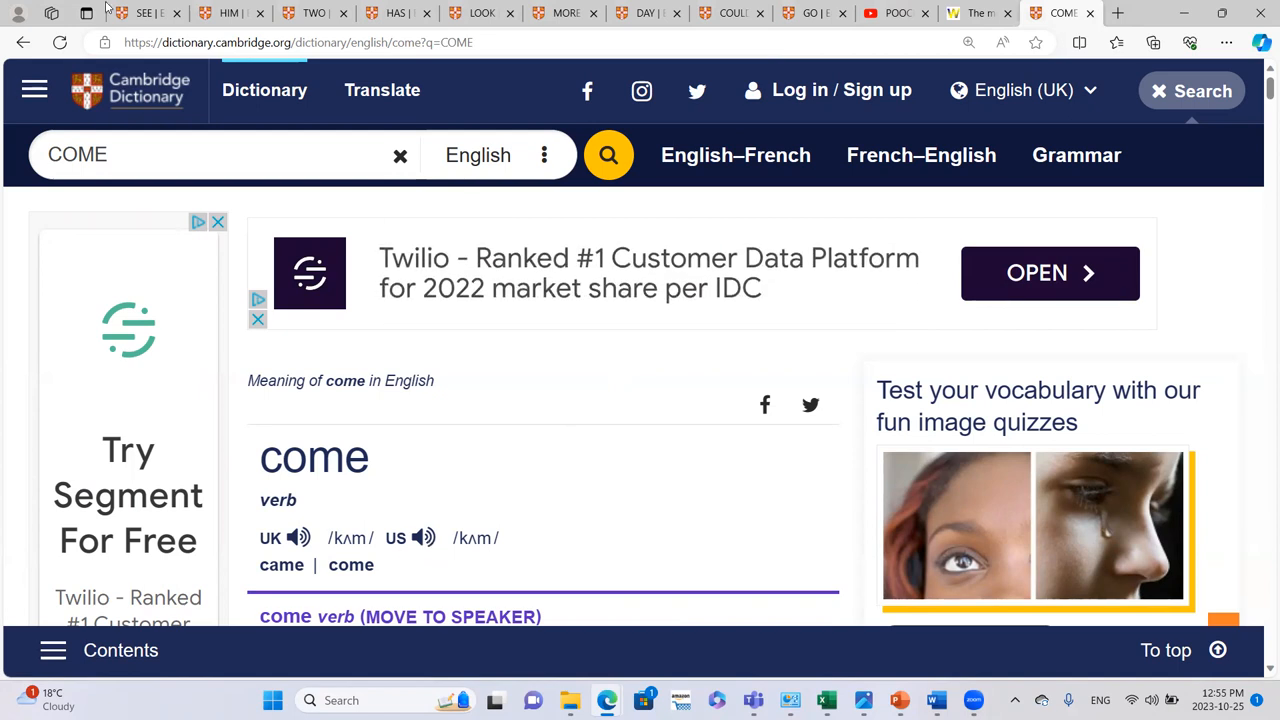
Step: Hear the US pronunciation of come
left_click(140, 12)
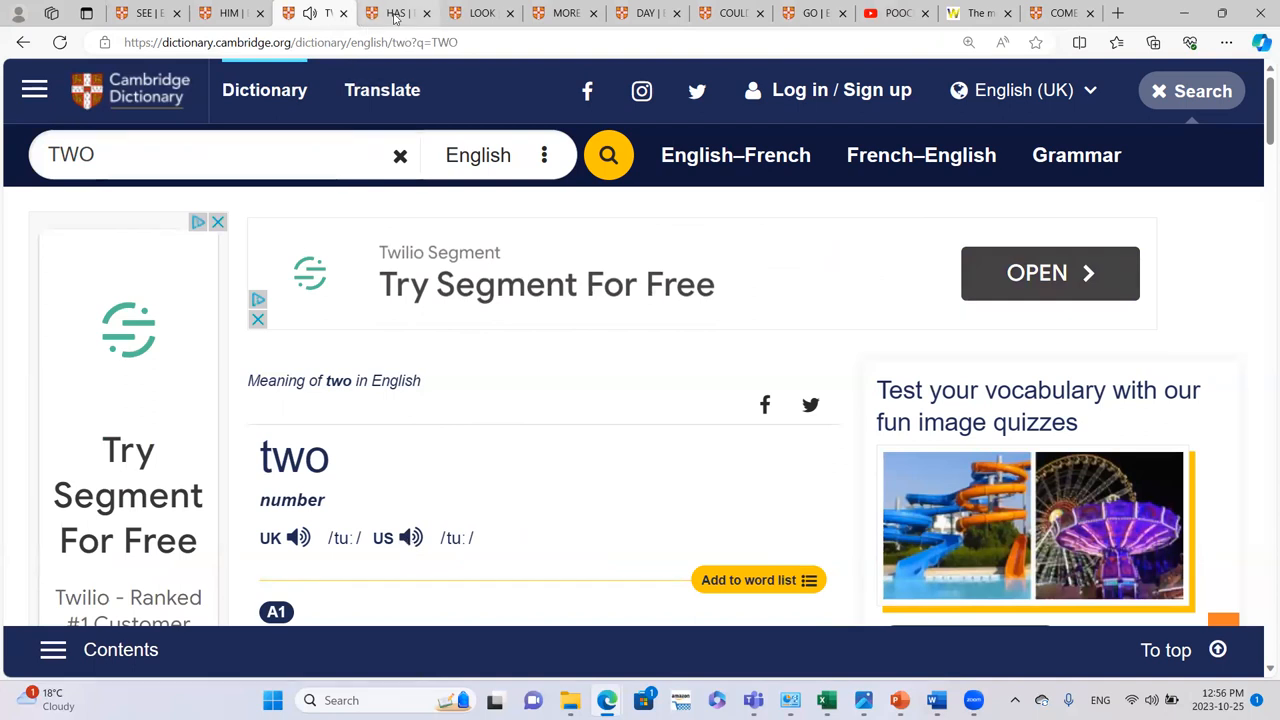
Step: Hear the US pronunciation of more, pass through day, and land on the entry for could
left_click(390, 12)
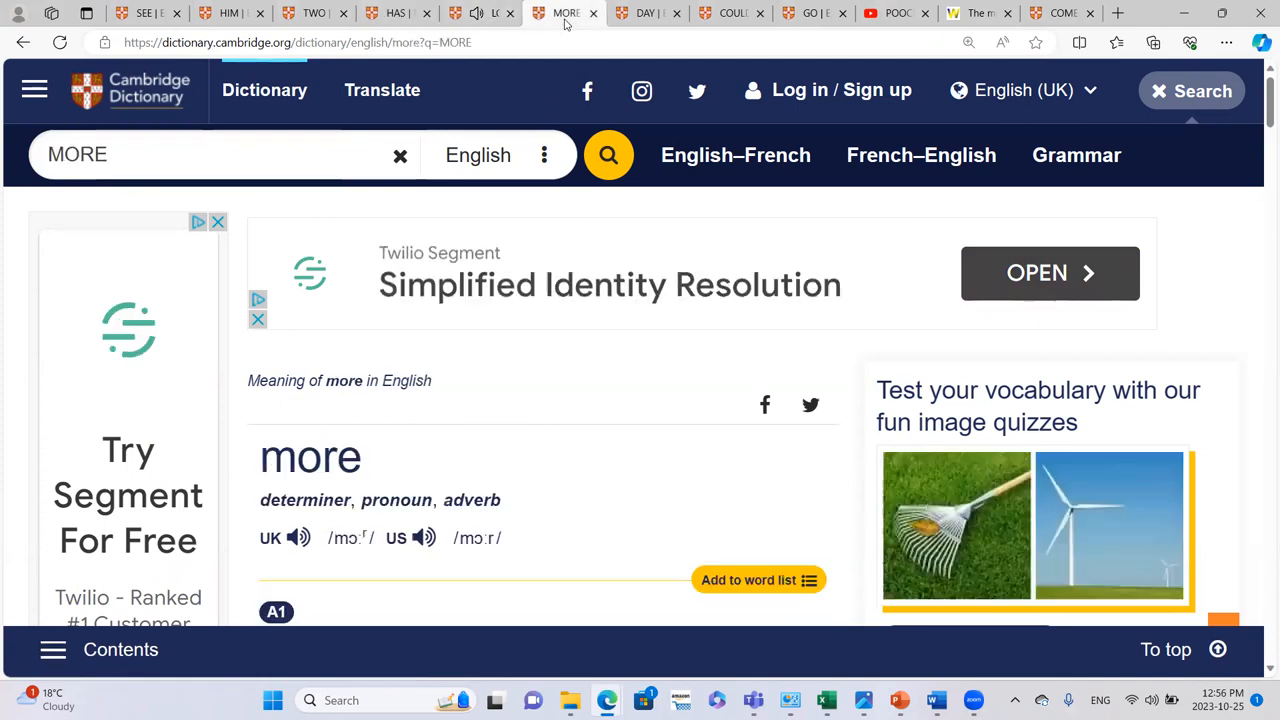
left_click(422, 538)
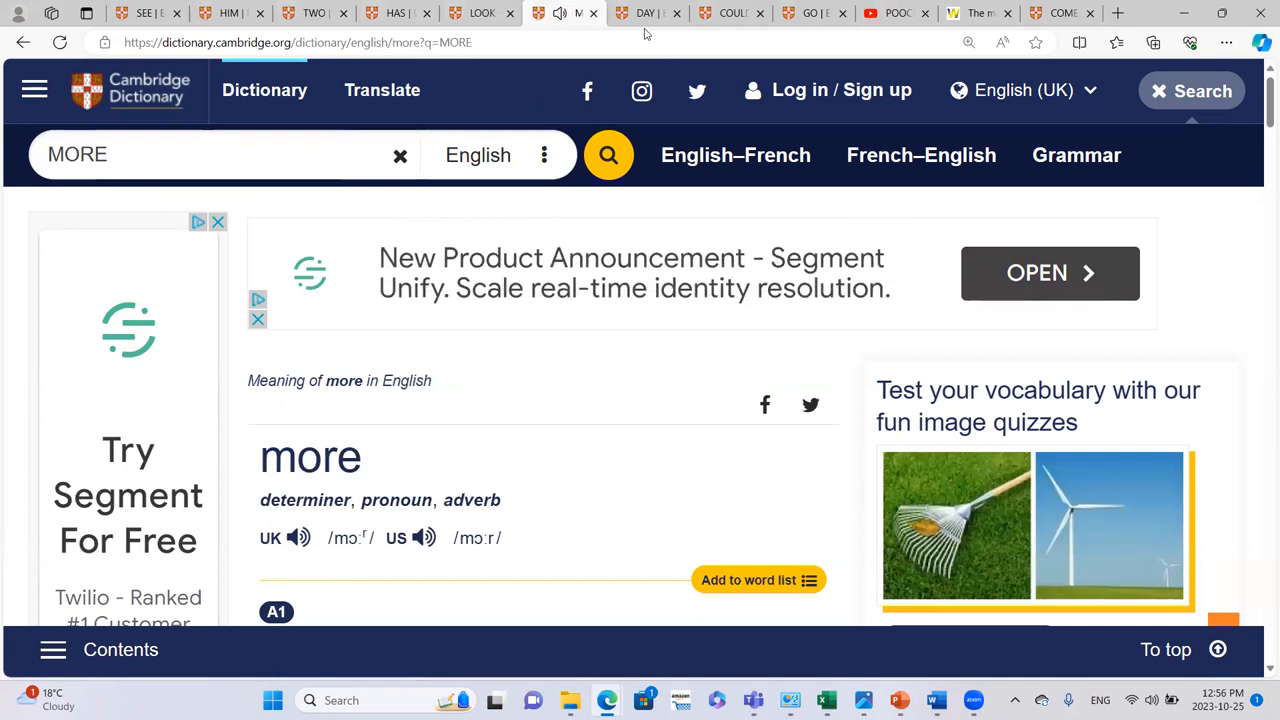
left_click(644, 12)
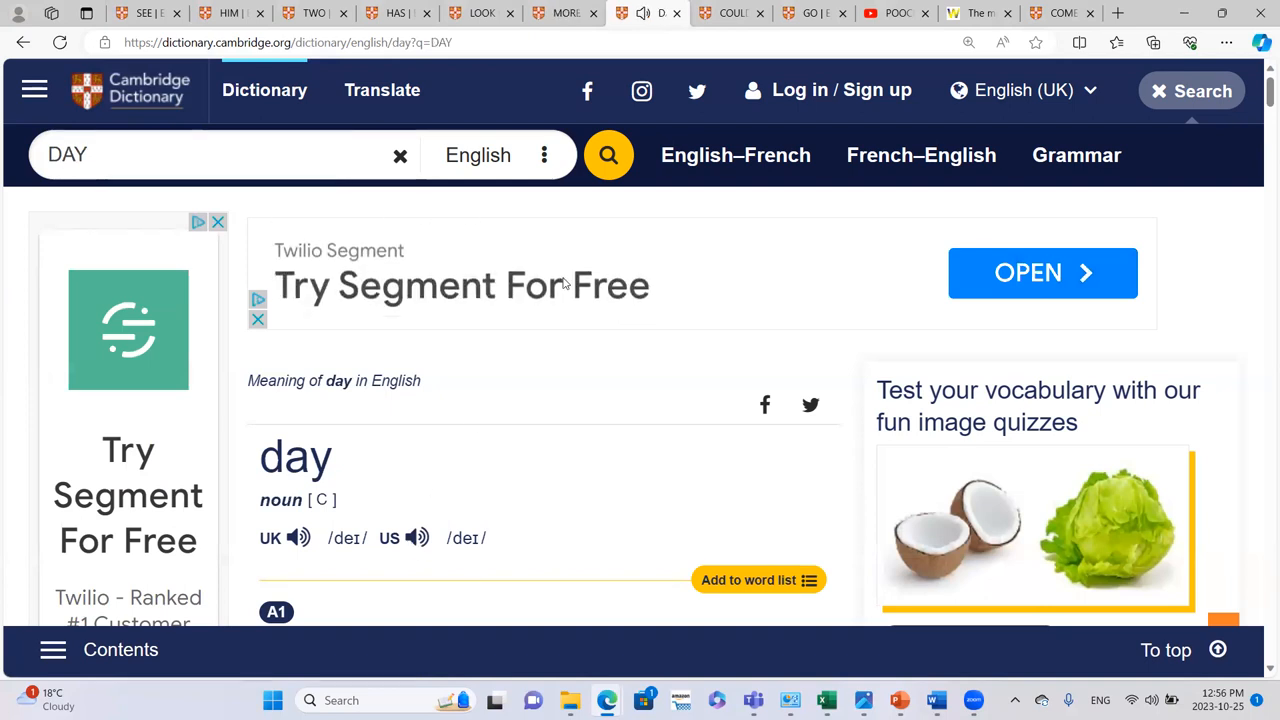
left_click(720, 12)
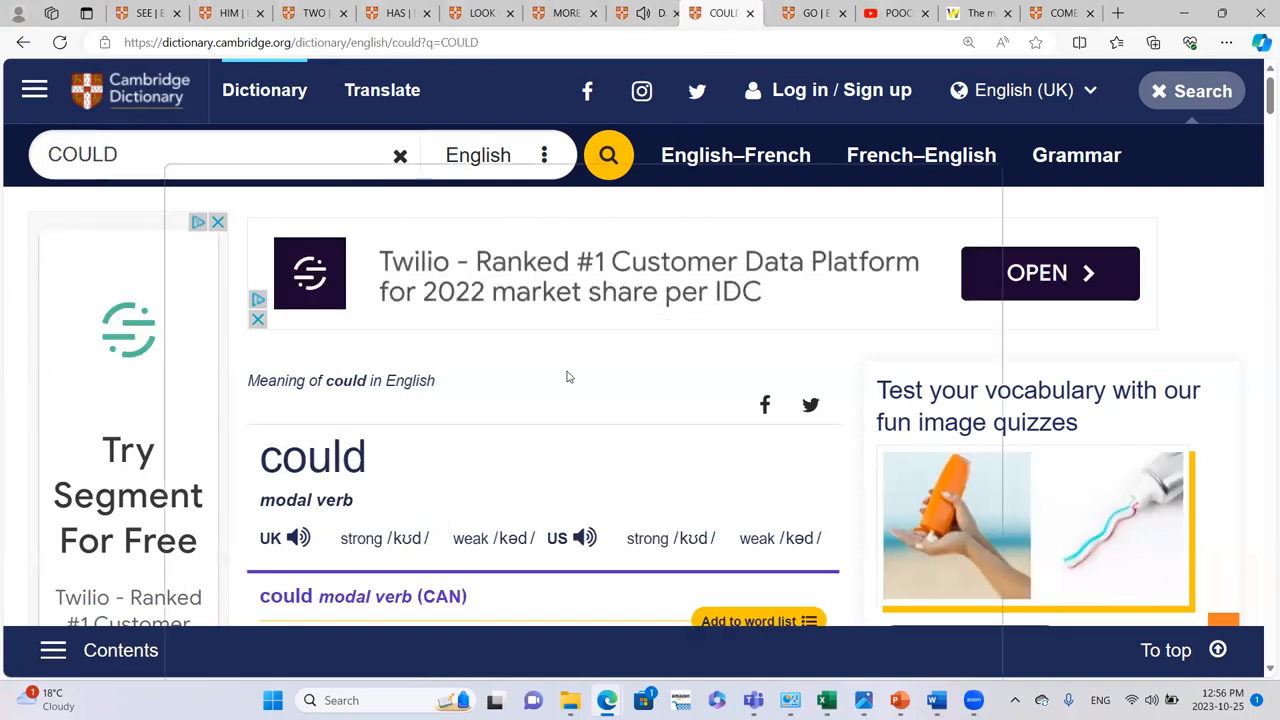